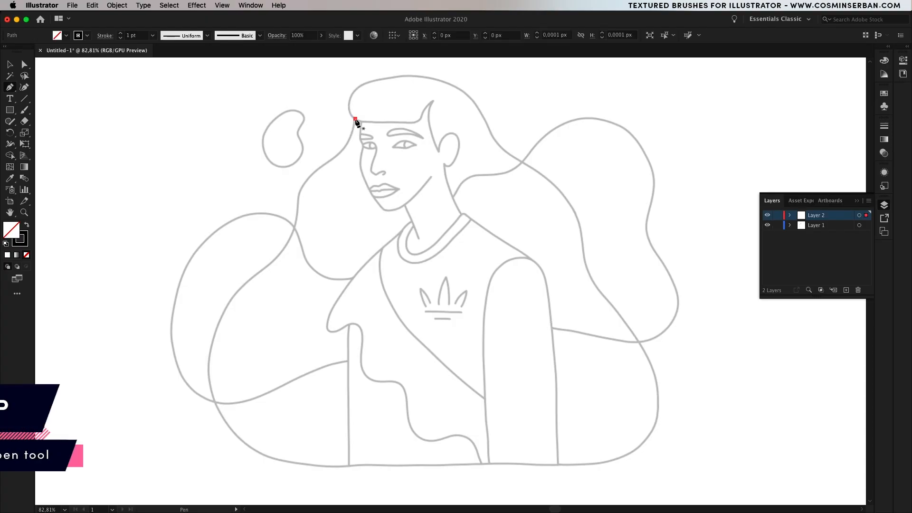
- Trace the hairline and shape the left eye's iris circle in 3 pt black strokes
{"action": "left_click", "coordinate": [356, 120]}
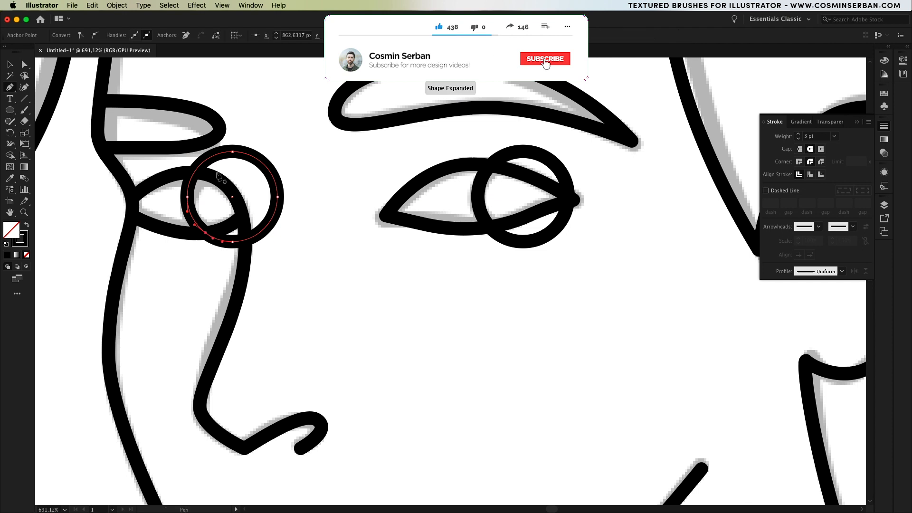
{"action": "left_click", "coordinate": [544, 59]}
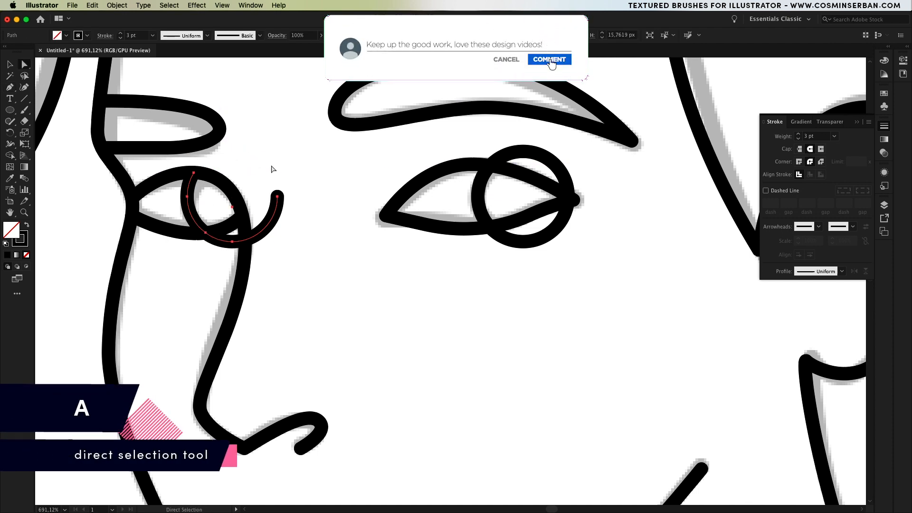
{"action": "left_click", "coordinate": [548, 59]}
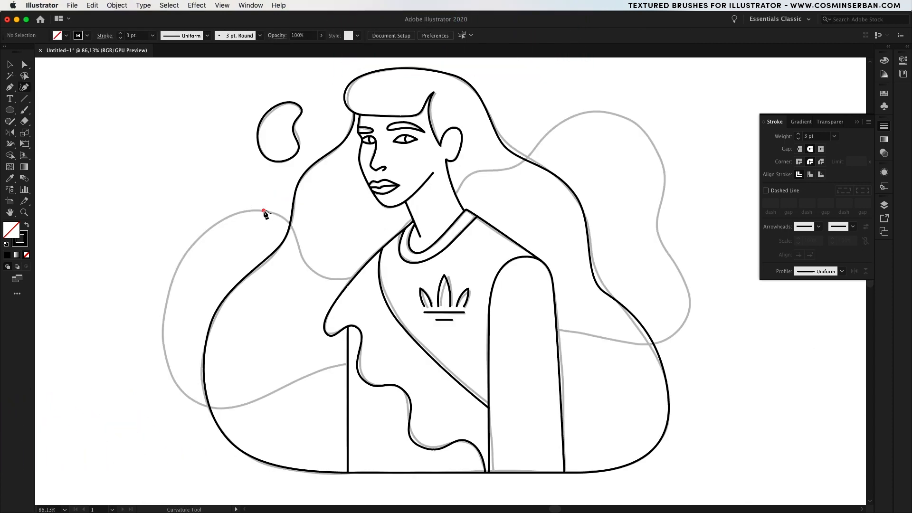
- Trace the left background wave with Curvature points running below the chin toward the right
{"action": "left_click", "coordinate": [436, 236]}
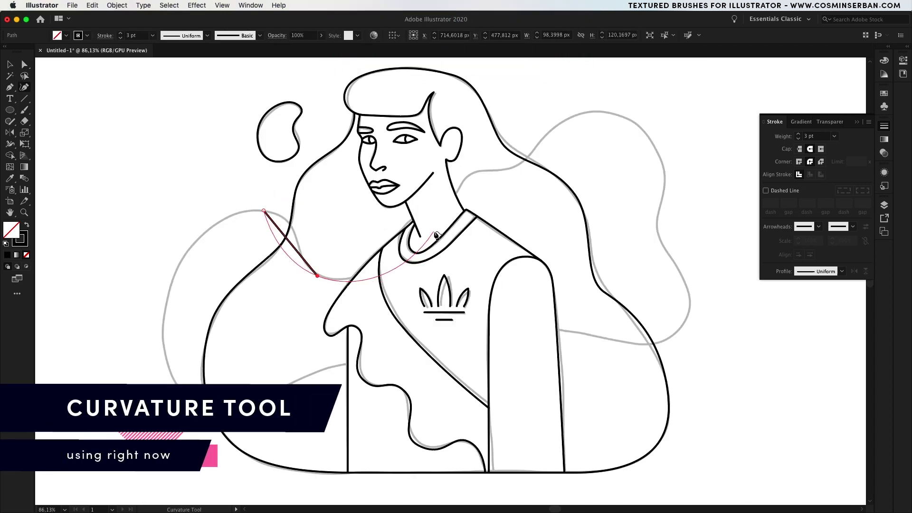
{"action": "left_click", "coordinate": [515, 169]}
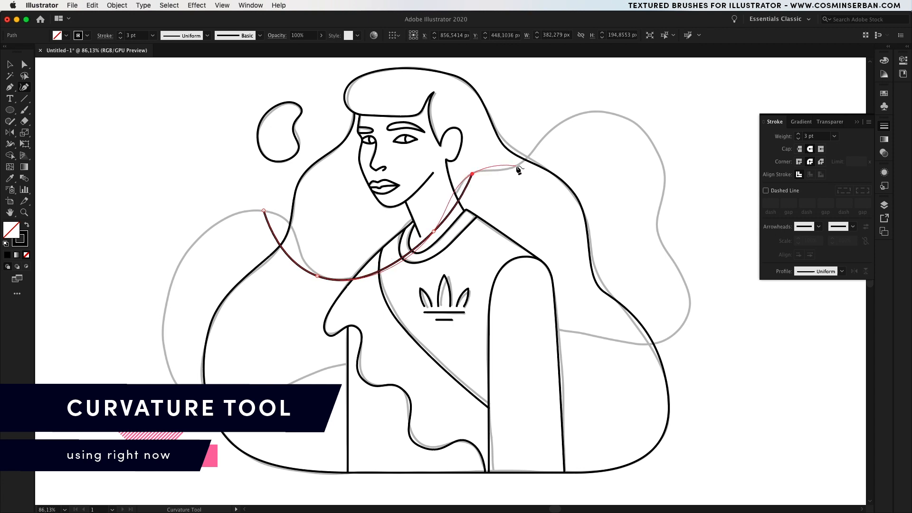
{"action": "left_click", "coordinate": [265, 212]}
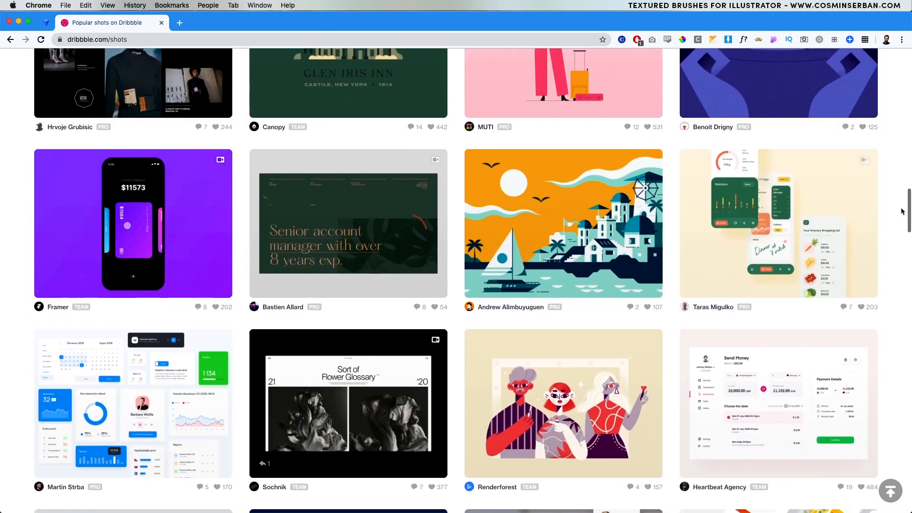
- Copy the Renderforest three-figure Dribbble shot as a colour reference
{"action": "scroll", "scroll_direction": "down", "scroll_amount": 3}
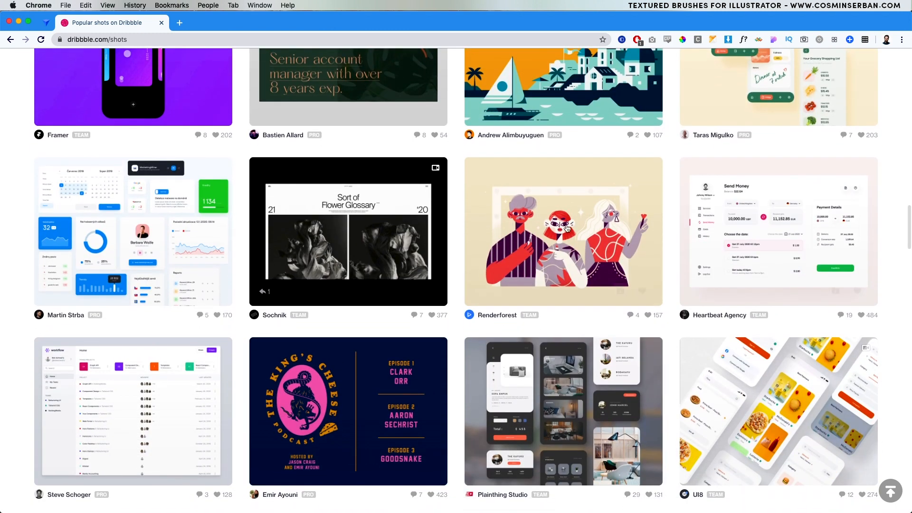
{"action": "right_click", "coordinate": [562, 230]}
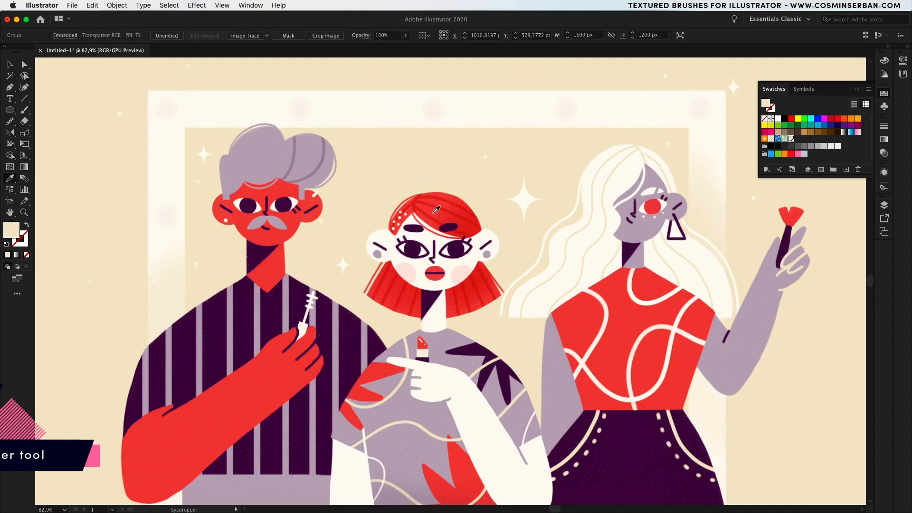
- Sample the reference's red with the Eyedropper and save it as a new global swatch
{"action": "left_click", "coordinate": [435, 209]}
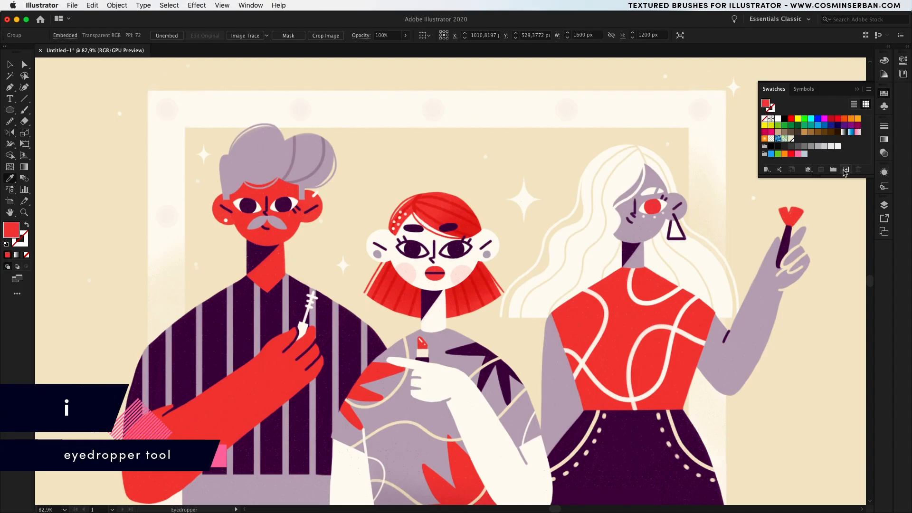
{"action": "left_click", "coordinate": [845, 169]}
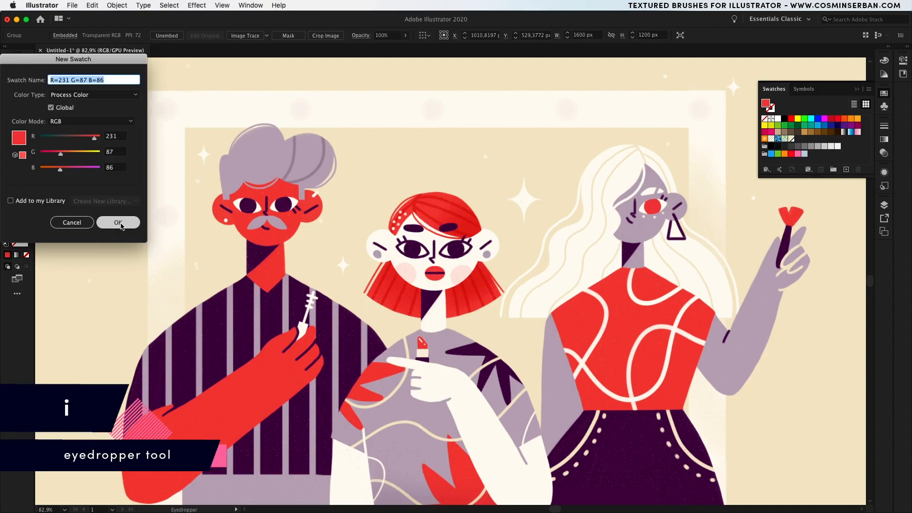
{"action": "left_click", "coordinate": [118, 222]}
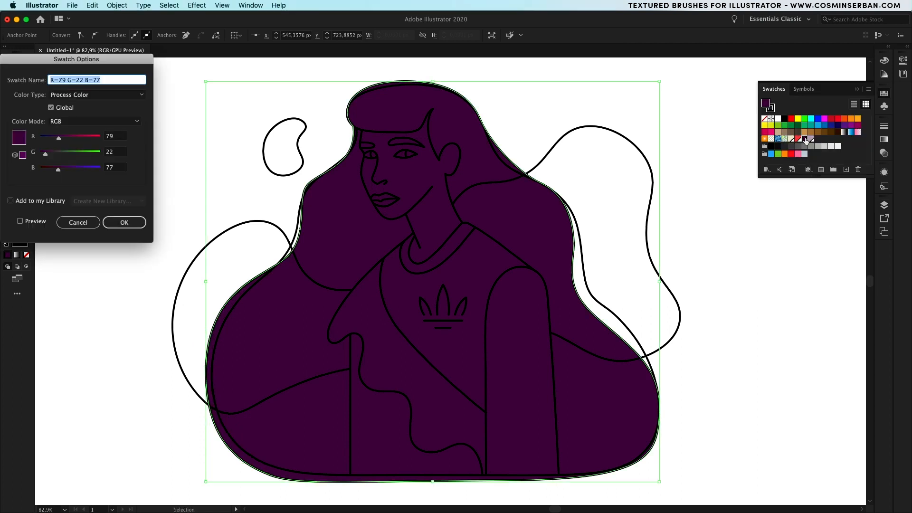
- Raise the hair purple's blue value to 141 in Swatch Options and apply it
{"action": "left_click_drag", "start_coordinate": [57, 168], "coordinate": [75, 168]}
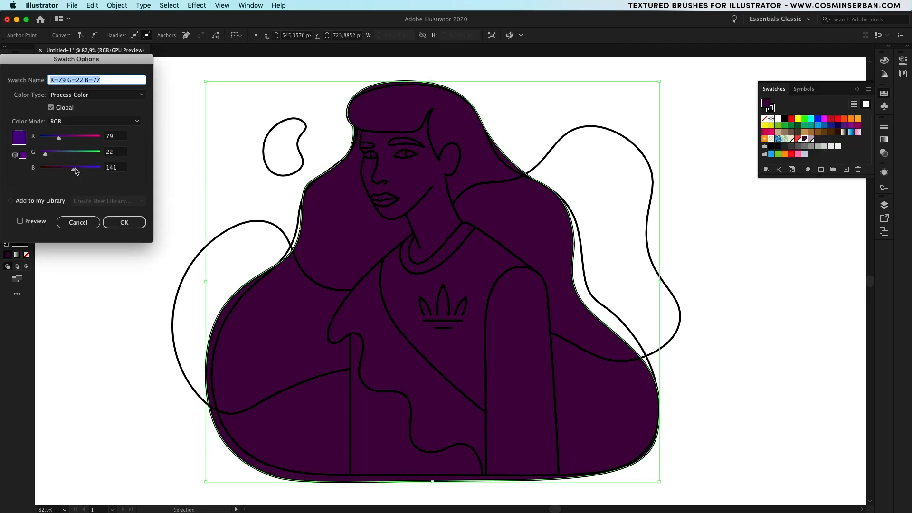
{"action": "left_click", "coordinate": [20, 221]}
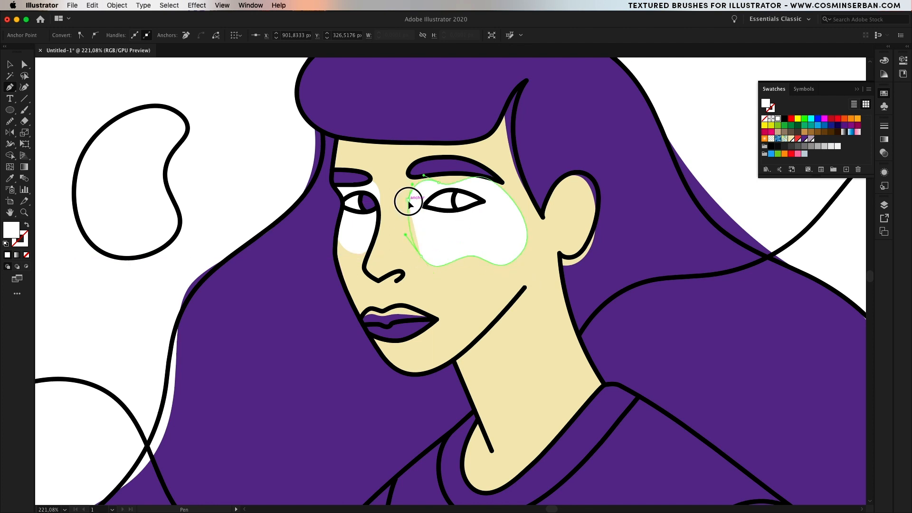
- Finish the white under-eye patch and arrange the red wave shape behind the figure
{"action": "key", "text": "cmd+["}
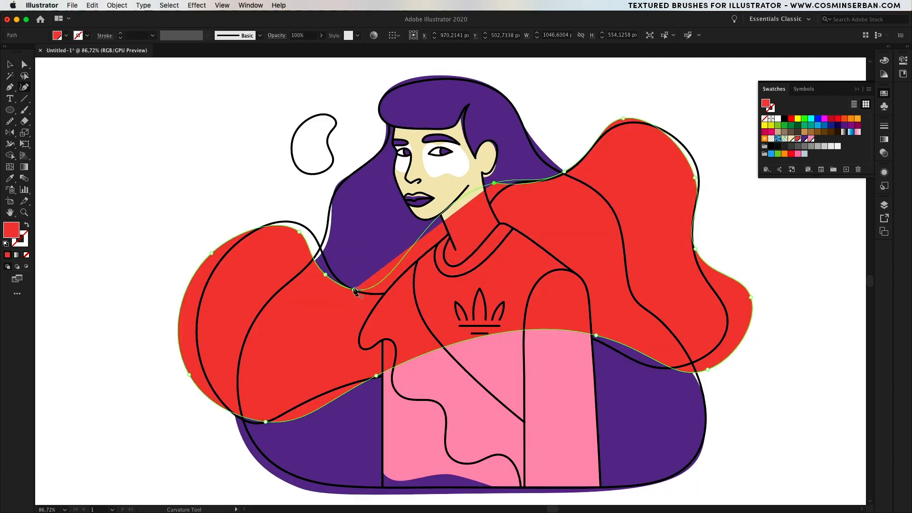
{"action": "right_click", "coordinate": [648, 227]}
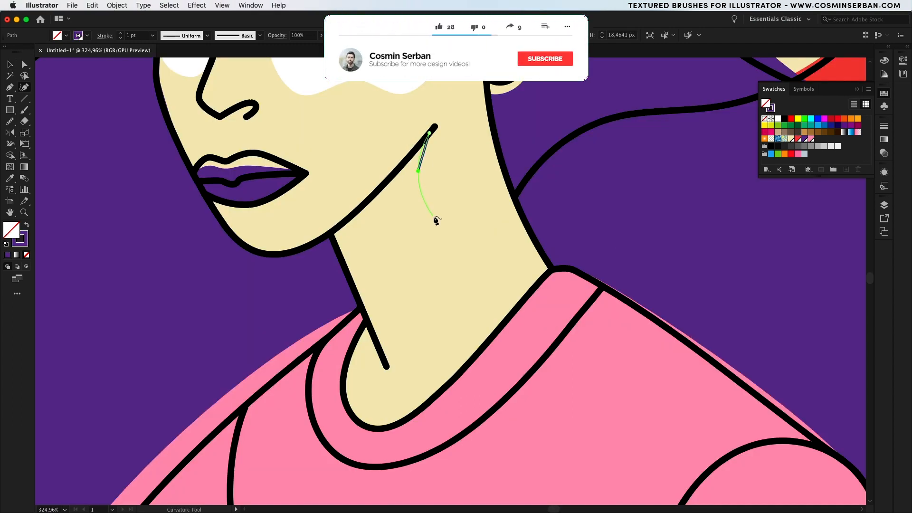
- Draw and close a wavy shadow path along the side of the neck
{"action": "left_click", "coordinate": [405, 269]}
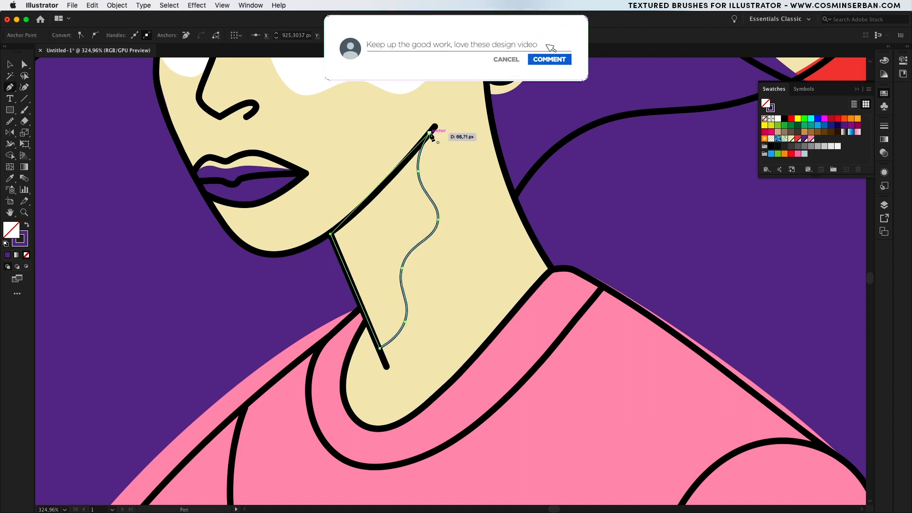
{"action": "left_click", "coordinate": [549, 59]}
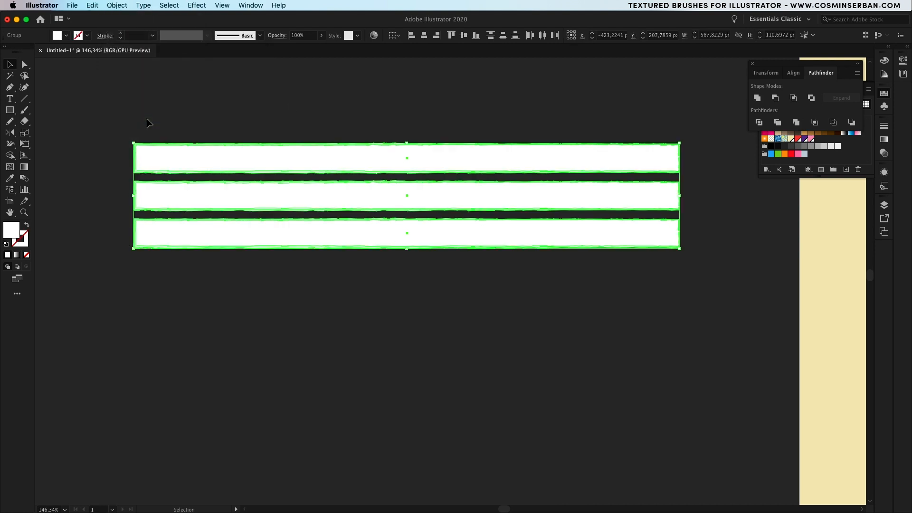
- Merge the textured strip group's overlapping pieces with Pathfinder Merge
{"action": "left_click", "coordinate": [795, 122]}
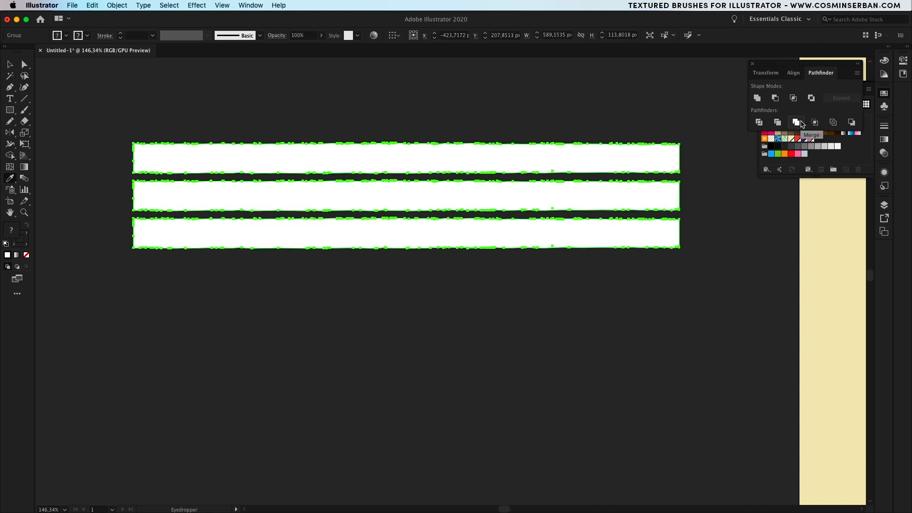
{"action": "left_click", "coordinate": [795, 122]}
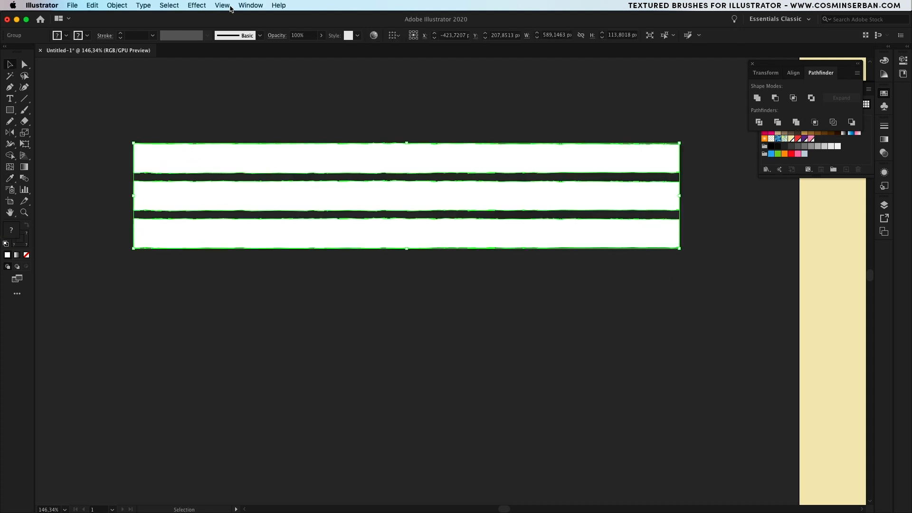
{"action": "left_click", "coordinate": [251, 6]}
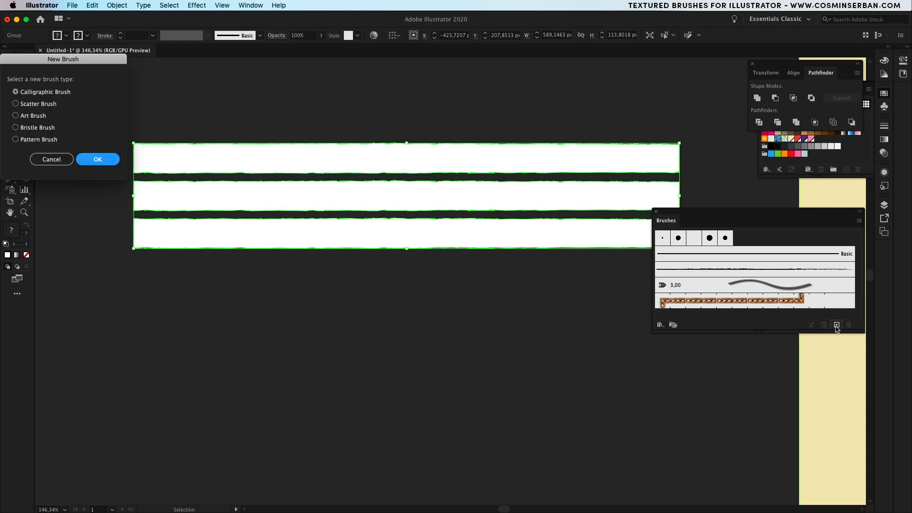
- Create a new Art Brush from the strips with Colorization set to Tints
{"action": "left_click", "coordinate": [16, 115]}
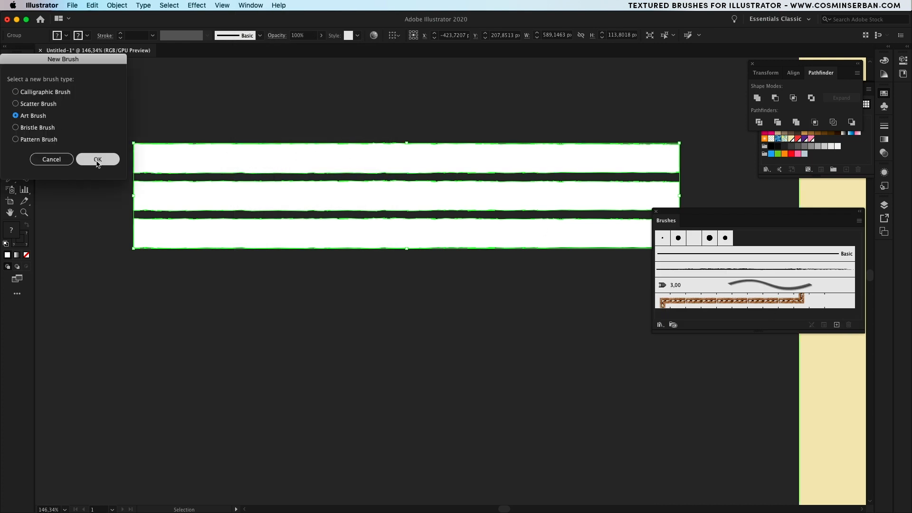
{"action": "left_click", "coordinate": [98, 159]}
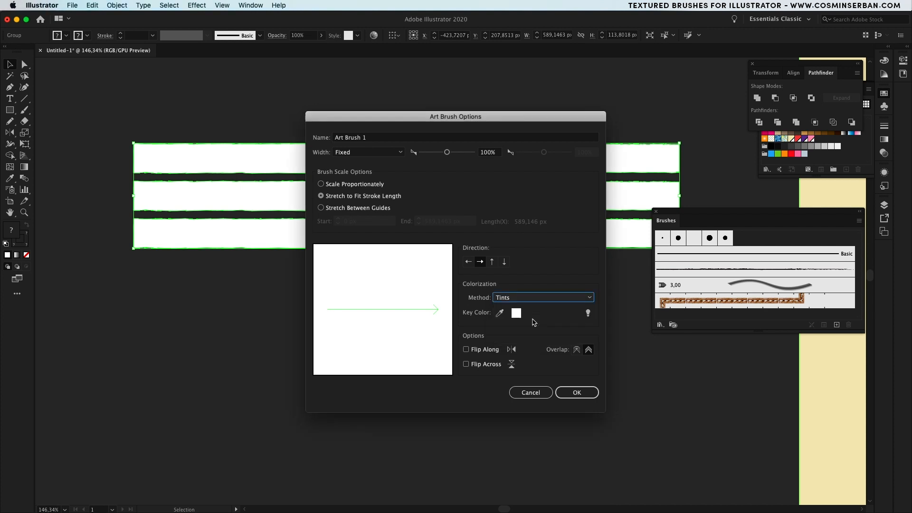
{"action": "left_click", "coordinate": [576, 392]}
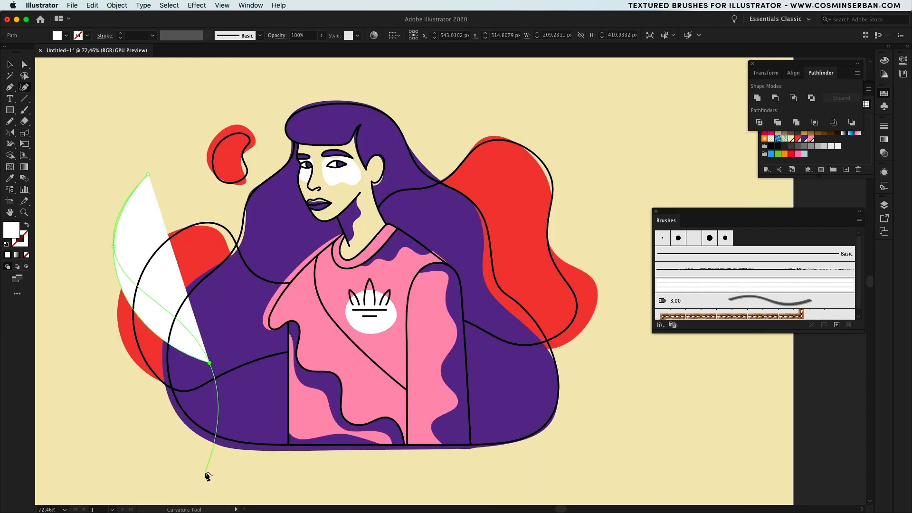